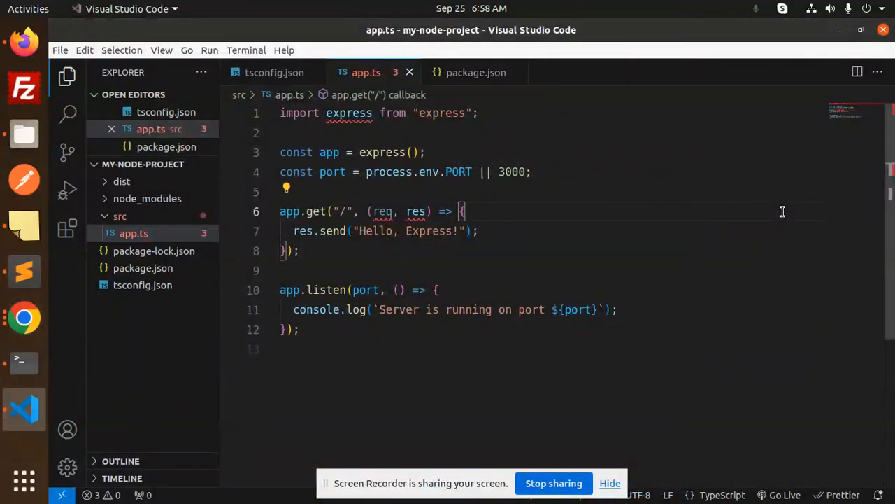
mouse_move(10, 278)
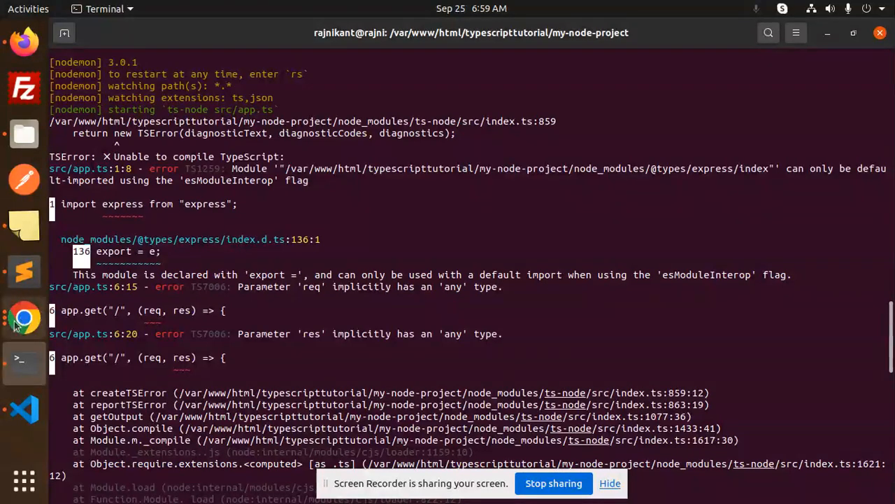
mouse_move(24, 271)
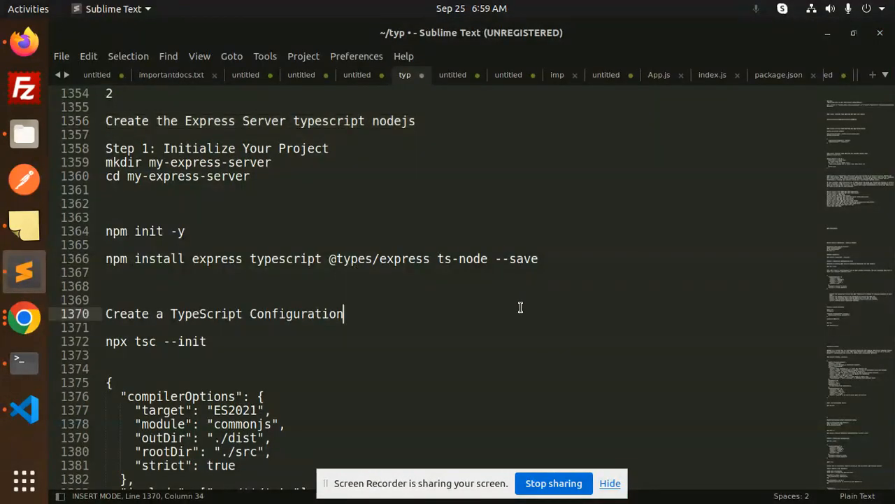
- Read the 'Module can only be default-imported' note on setting esModuleInterop, then return to VS Code
scroll("down", 3)
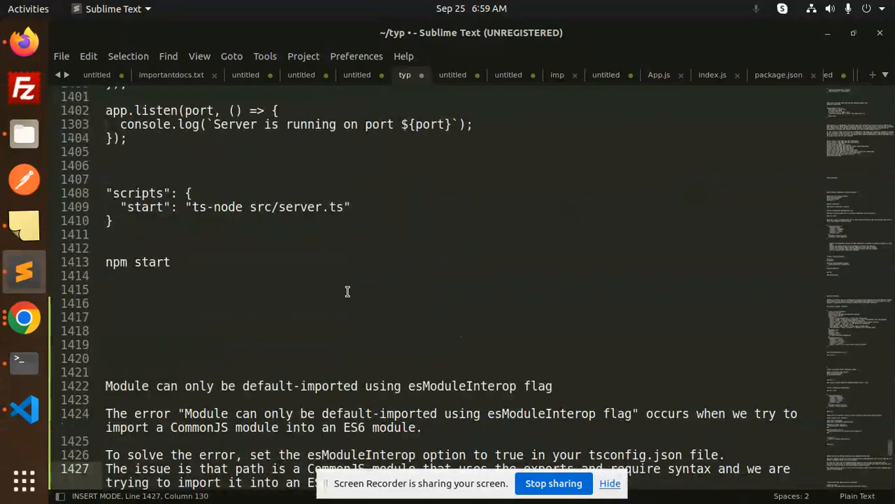
left_click(257, 386)
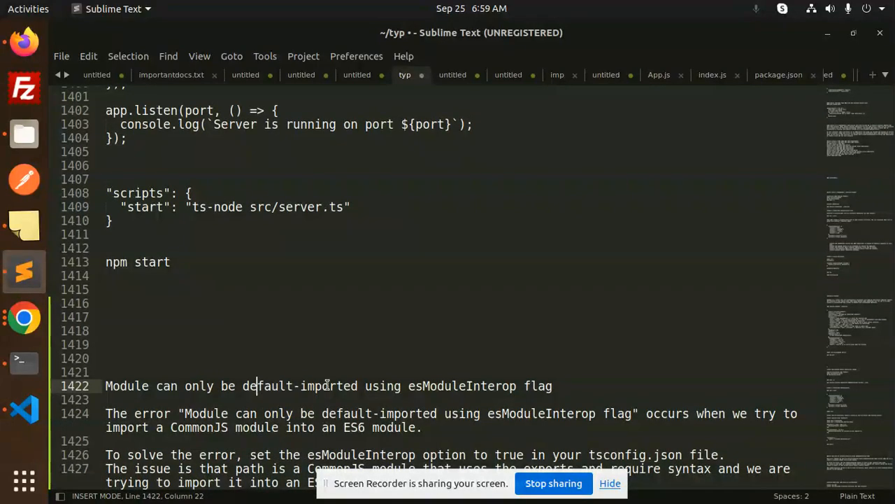
double_click(462, 385)
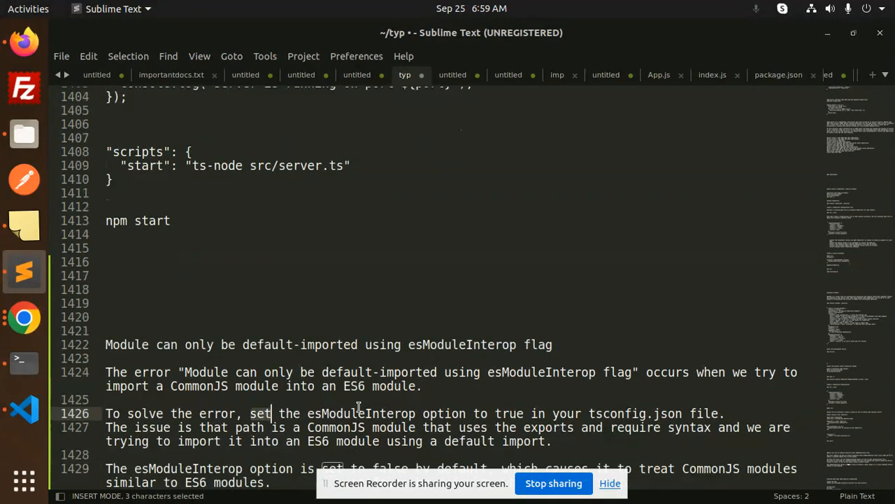
left_click(464, 413)
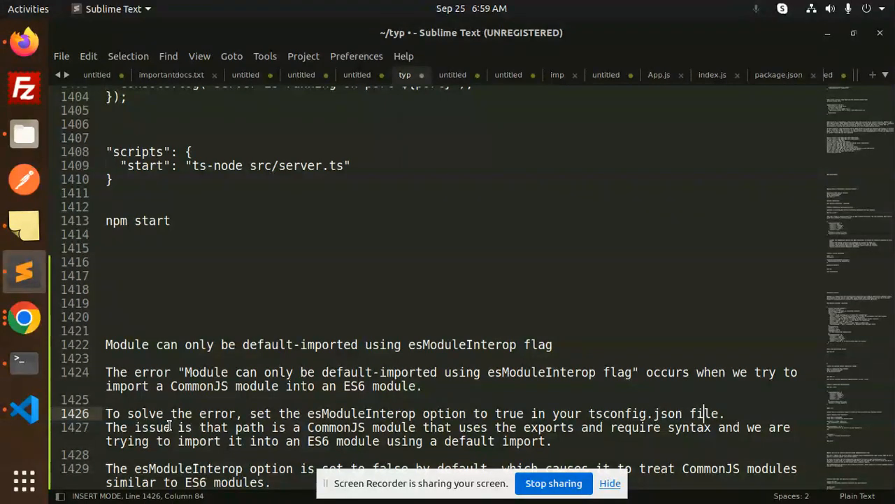
double_click(249, 427)
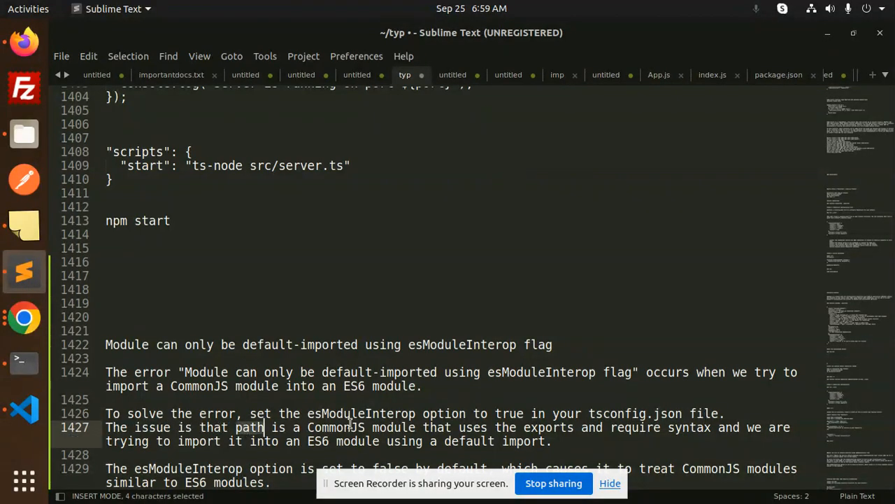
left_click(552, 428)
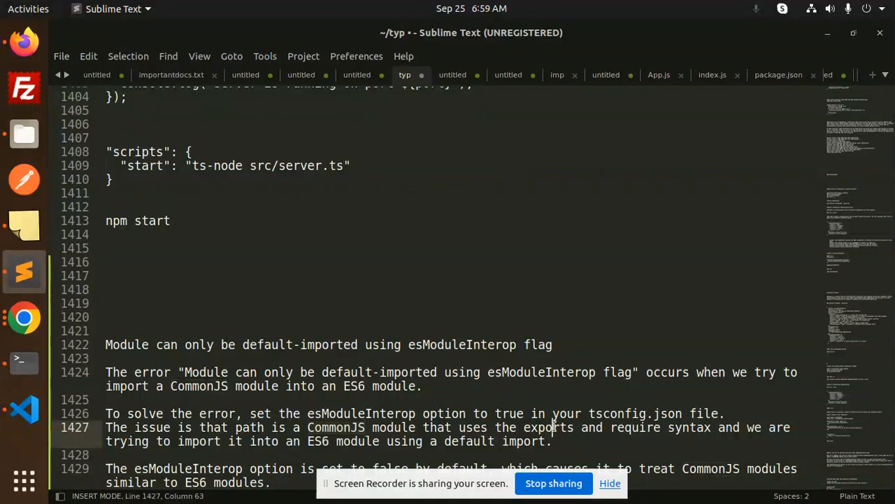
double_click(634, 427)
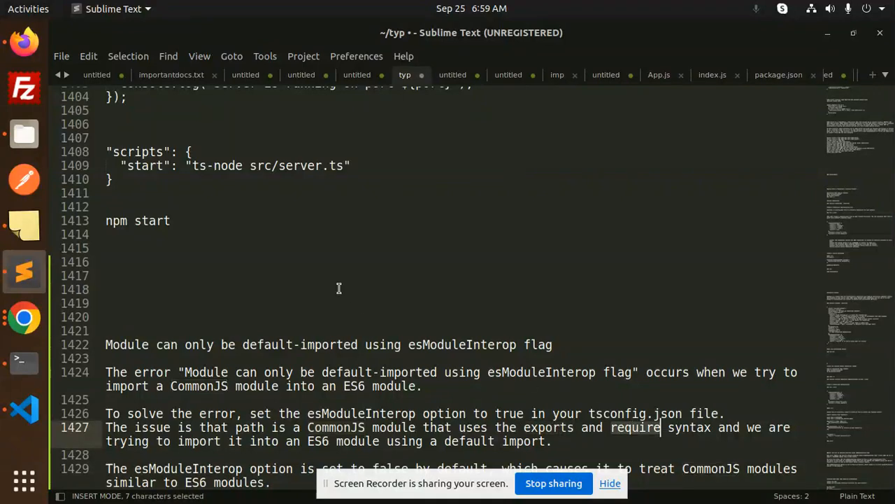
mouse_move(657, 437)
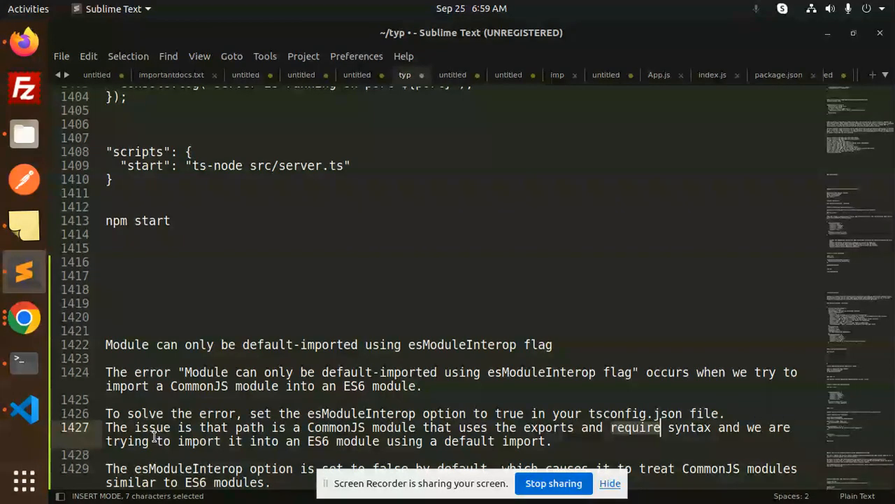
left_click(314, 441)
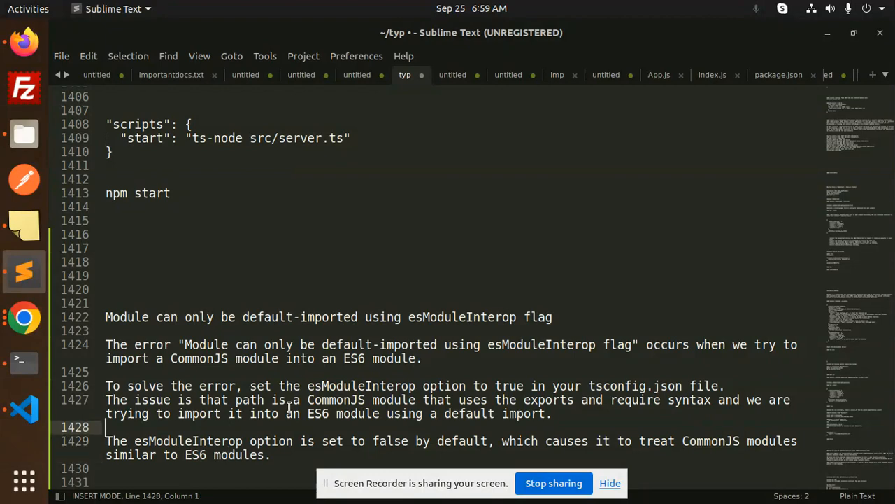
mouse_move(23, 409)
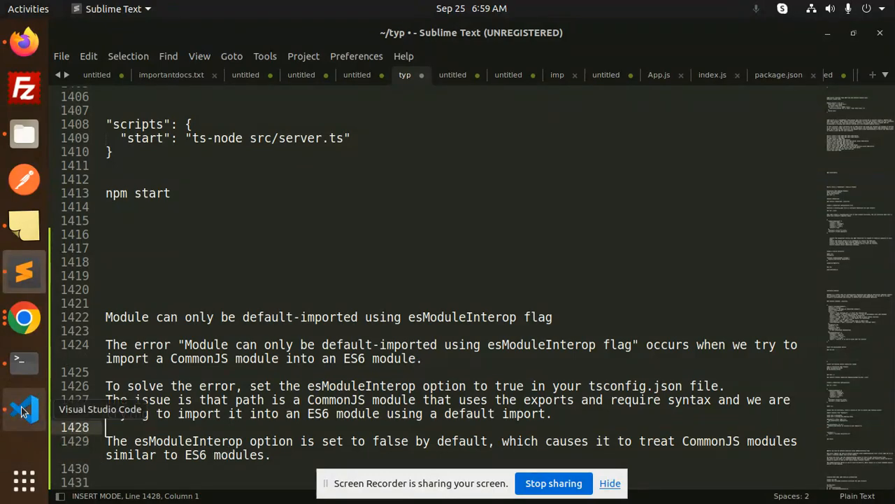
left_click(24, 410)
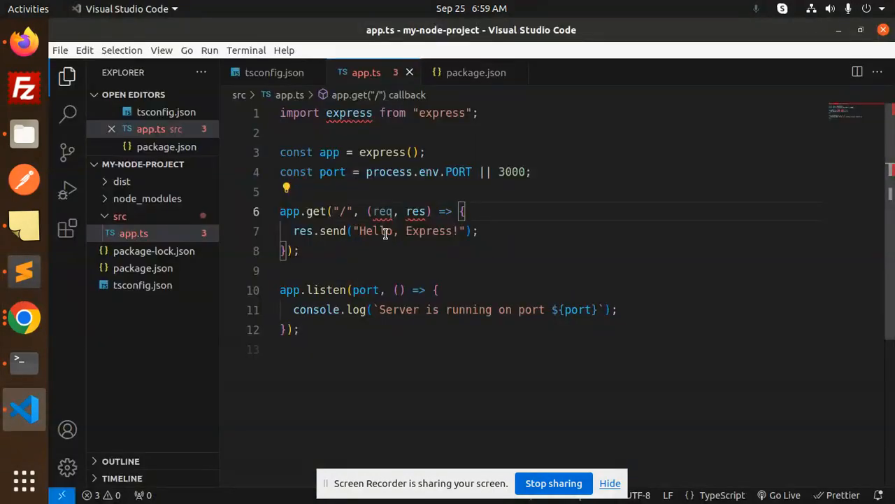
- Add "esModuleInterop": true to compilerOptions in tsconfig.json
left_click(273, 72)
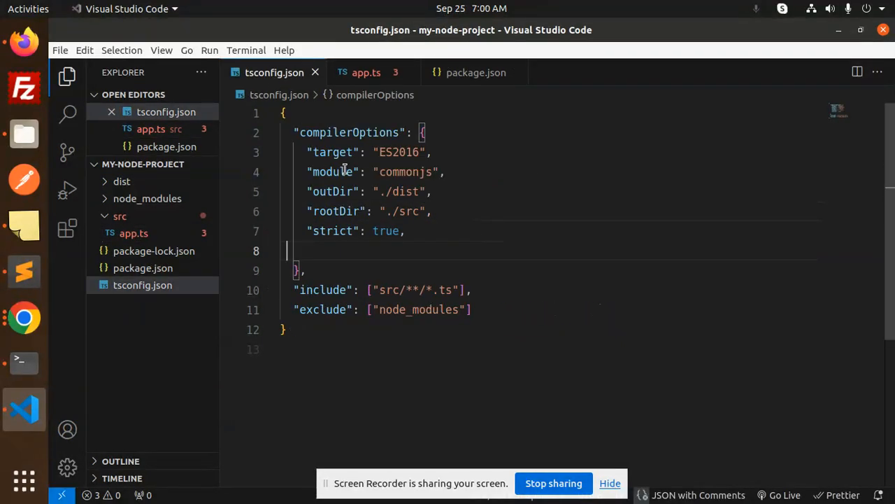
type("\"esModuleInterop\":true")
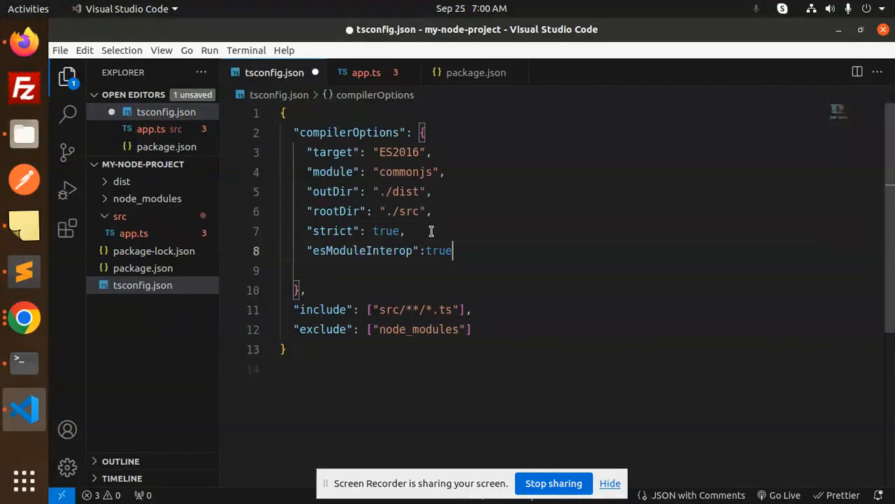
double_click(362, 251)
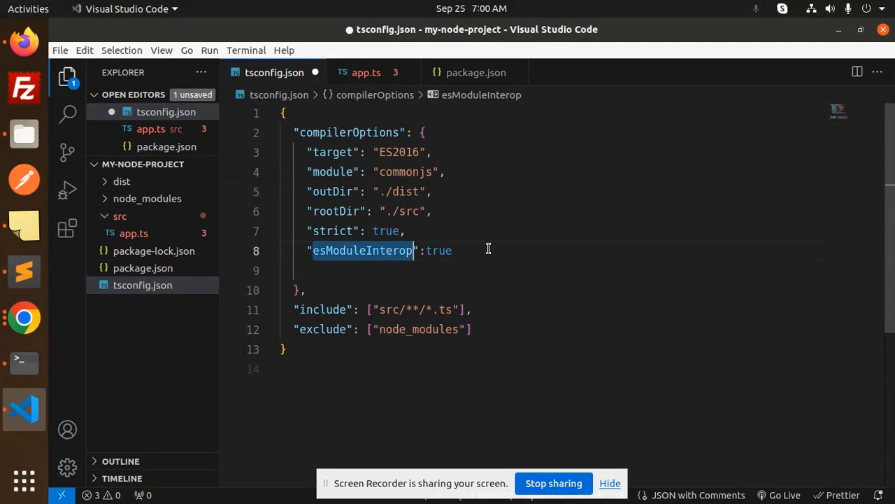
- Stop the dev server in the terminal with Ctrl+C and restart it with 'npm run dev'
left_click(366, 72)
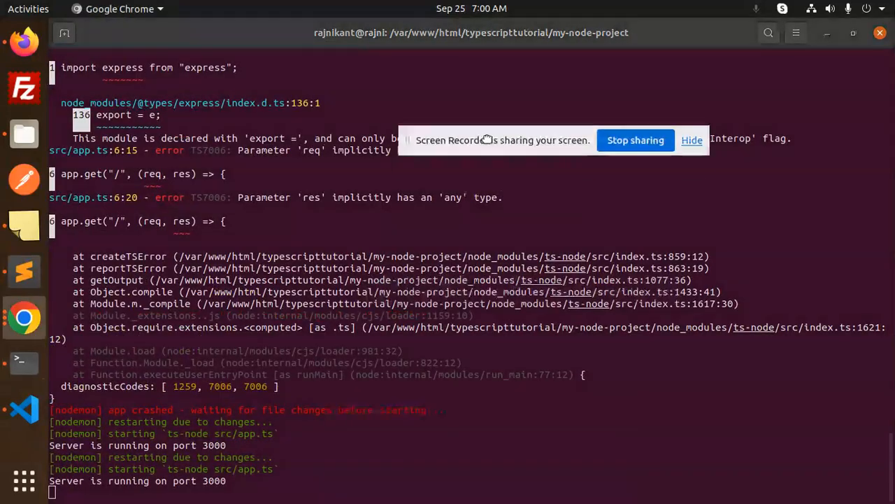
key("ctrl+c")
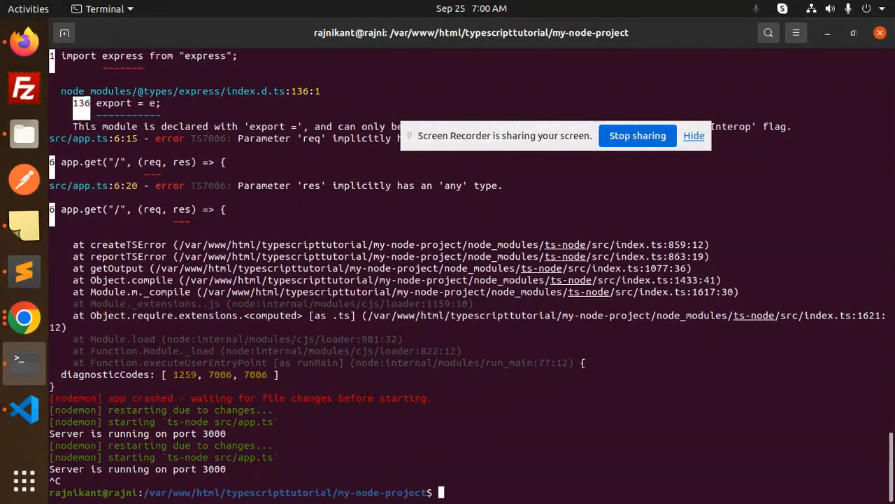
type("npm run dev")
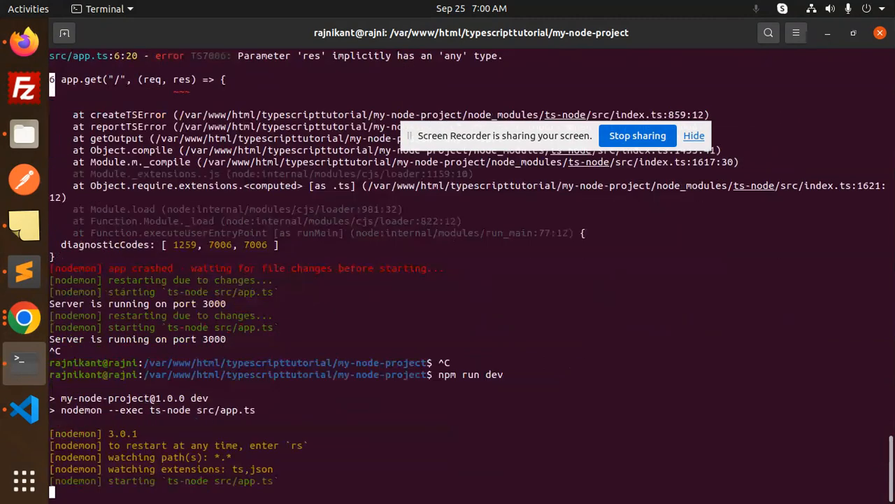